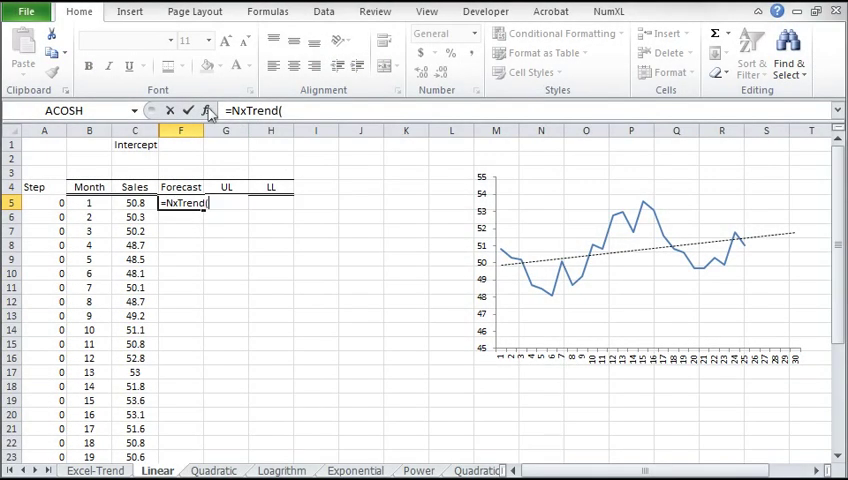
- Enter =NxTrend in F5 with Trend_type 1, Const 1, Horizon $A5, Return_type 1
click(207, 110)
text($A5)
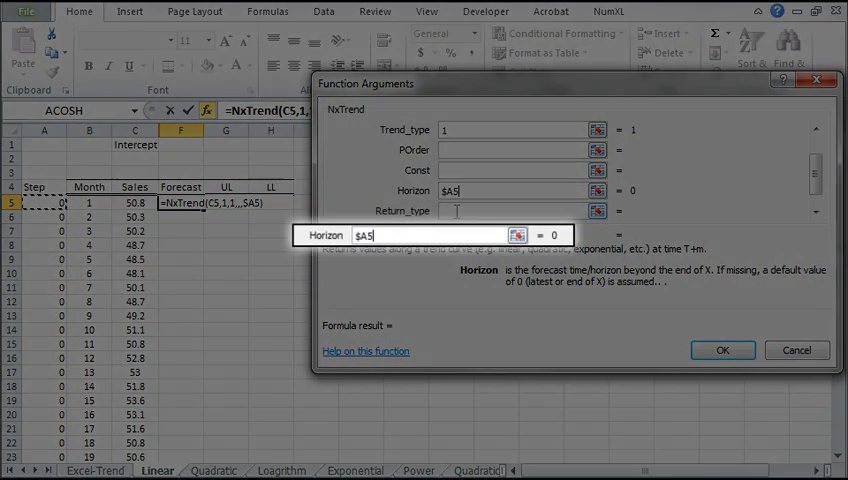
click(515, 211)
text(1)
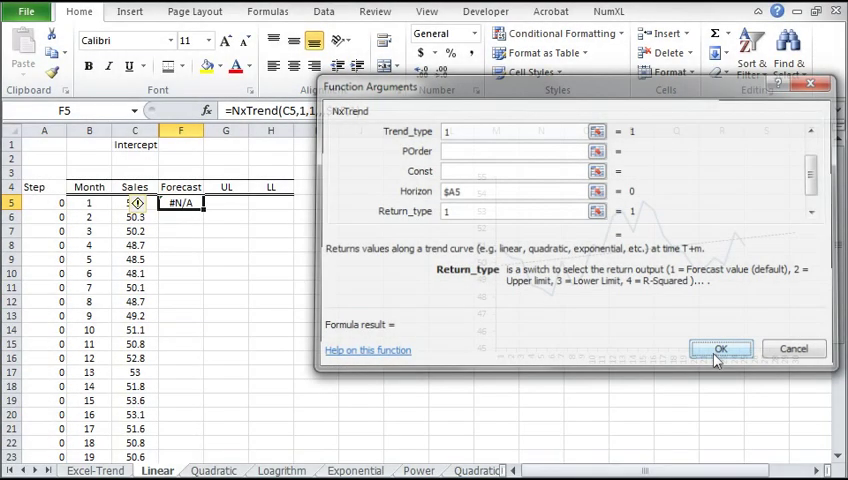
click(721, 349)
text(=NxTrend(C5:C6,1,1,,$A6,1))
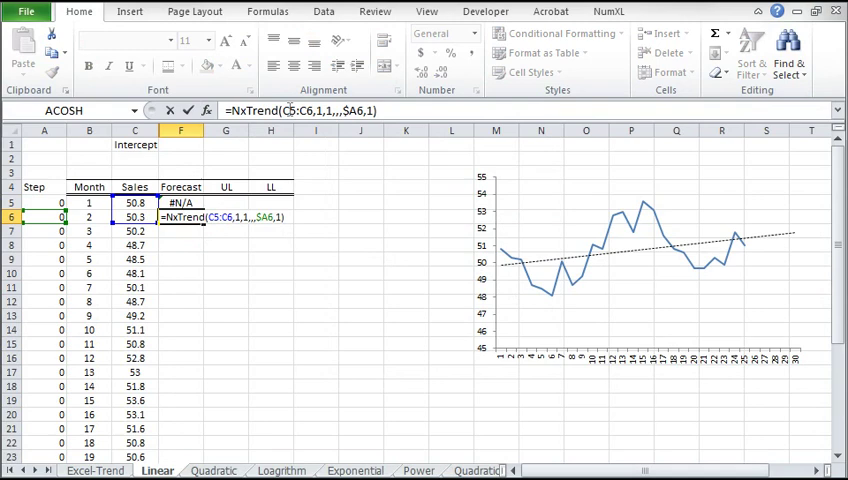
- Anchor the sales range at $C$5 in F6 and fill the forecast down to F29
key(f4)
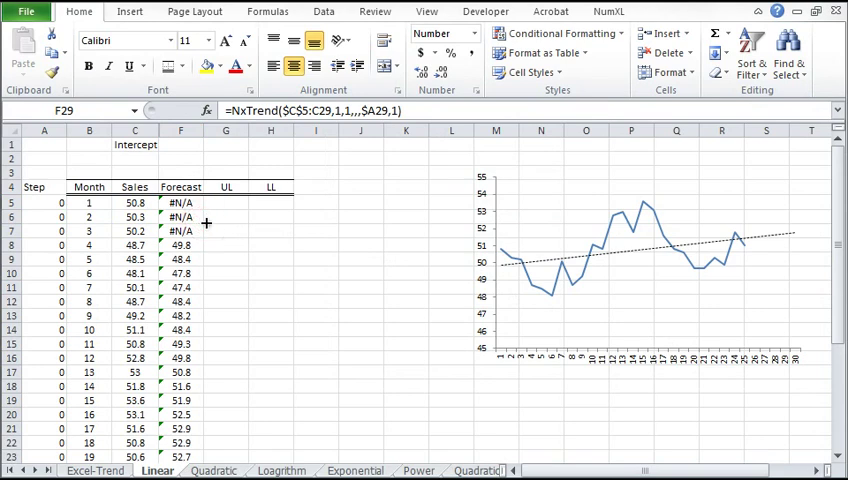
scroll(down, 3)
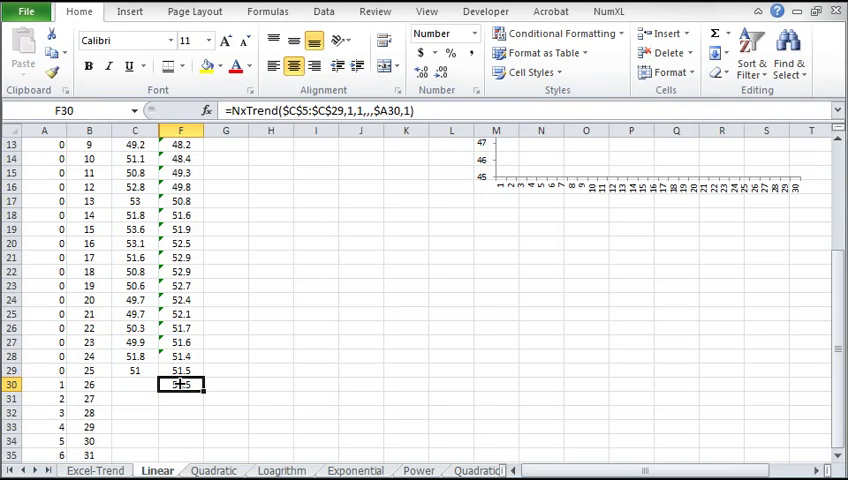
- Fill =NxTrend($C$5:$C$29,1,1,,$A30,1) from F30 down to F35
drag(181, 384, 181, 398)
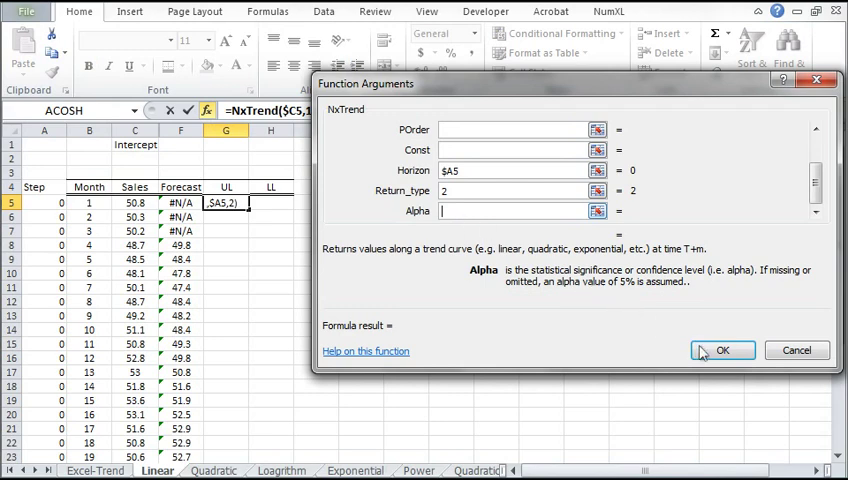
- Enter the G5 NxTrend upper-limit formula with Return_type 2 and blank Alpha
click(722, 350)
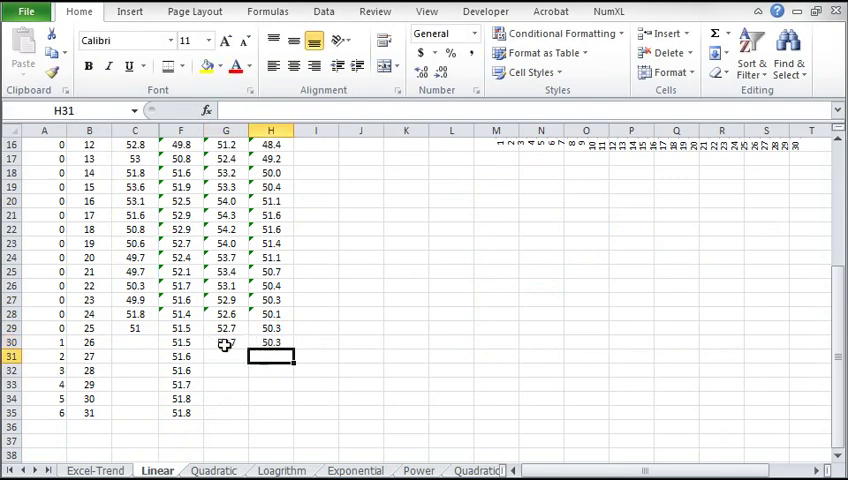
- Select the row 30 upper and lower limit cells, G30:H30, for copying down
click(226, 342)
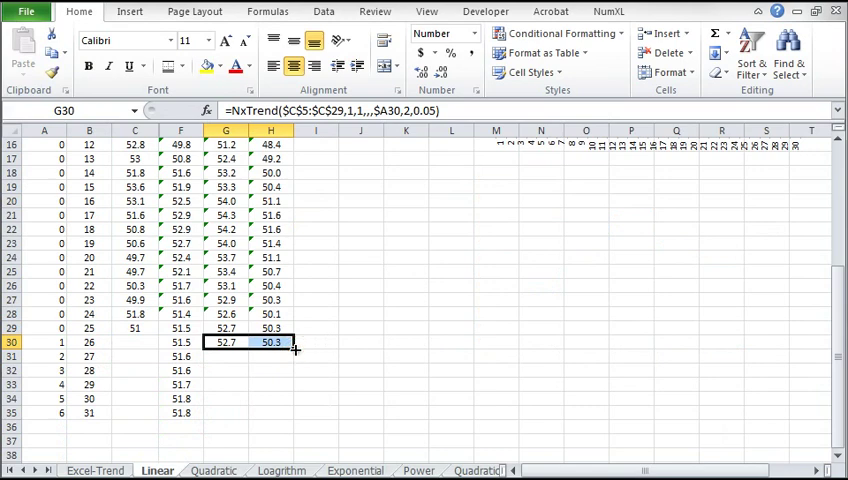